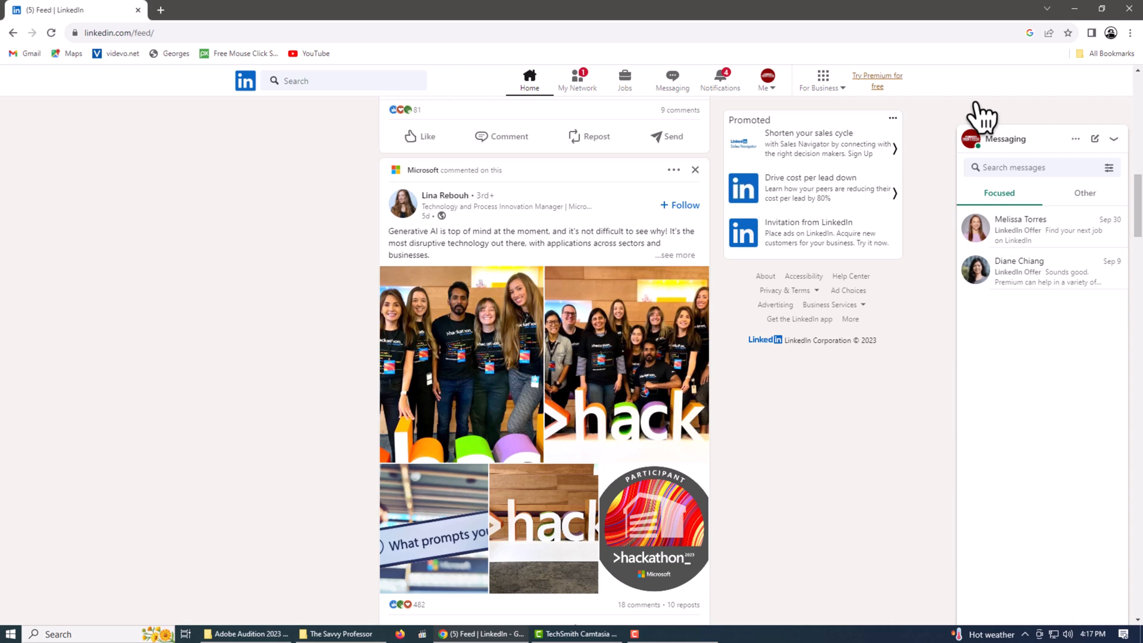
mouse_move(780, 109)
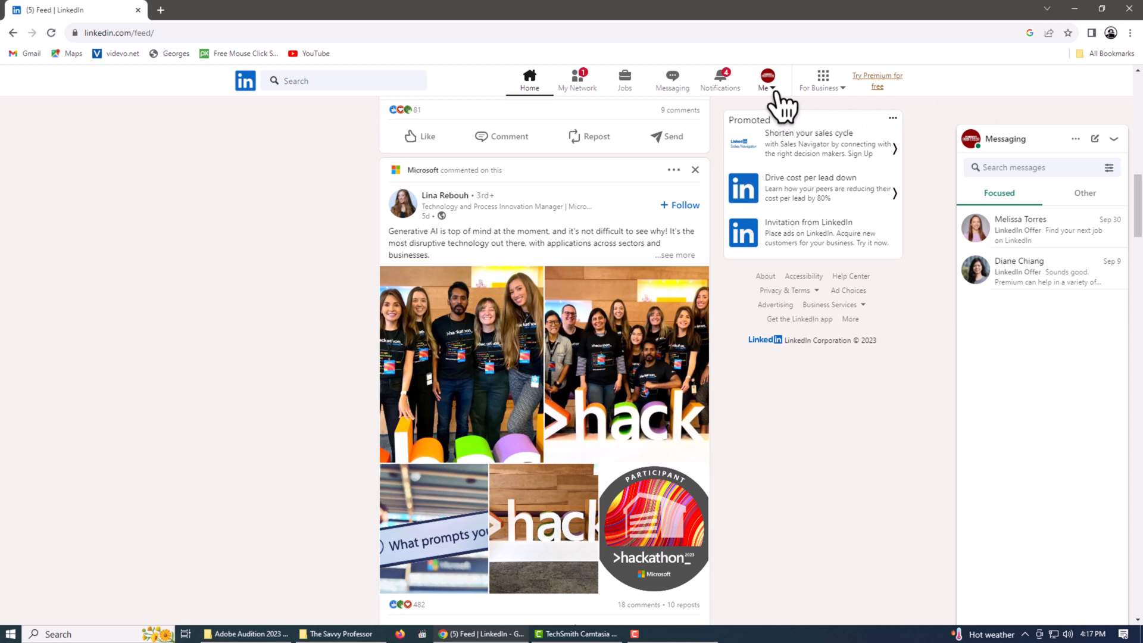
- Bring up the account dropdown from the Me icon on the feed
click(765, 79)
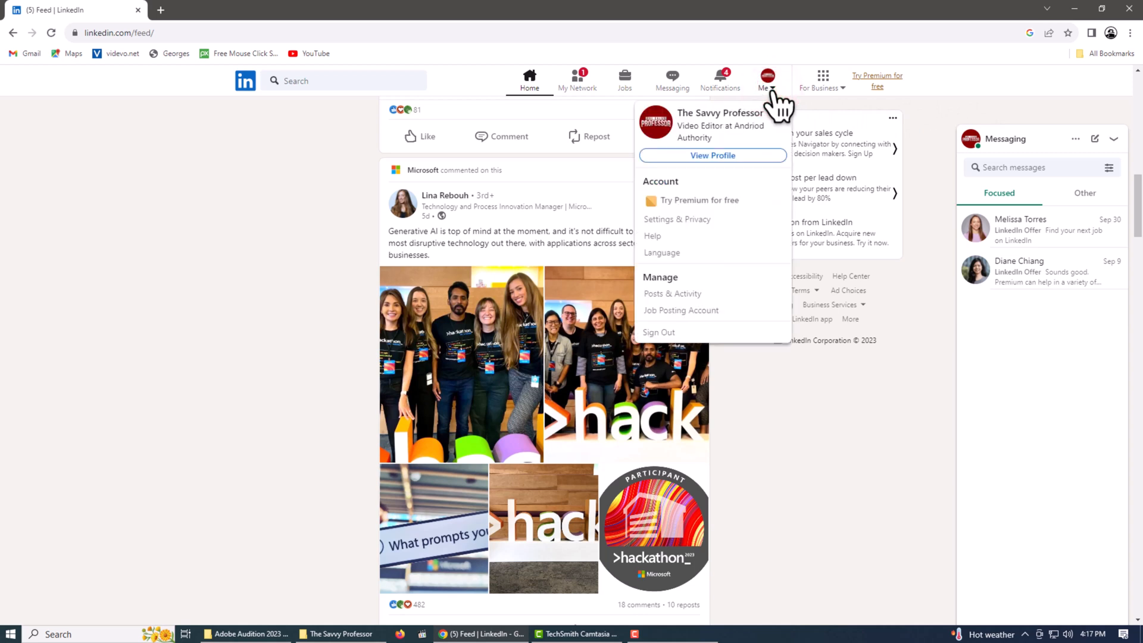
mouse_move(667, 236)
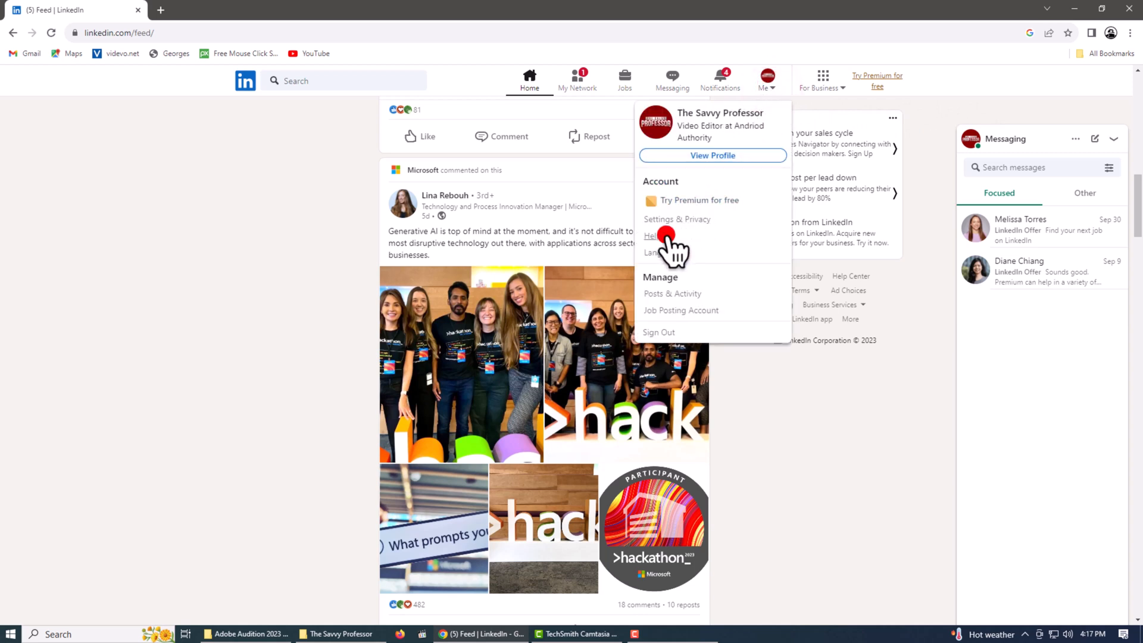
- Show the Help panel and search it for 'How to upload resume'
click(652, 236)
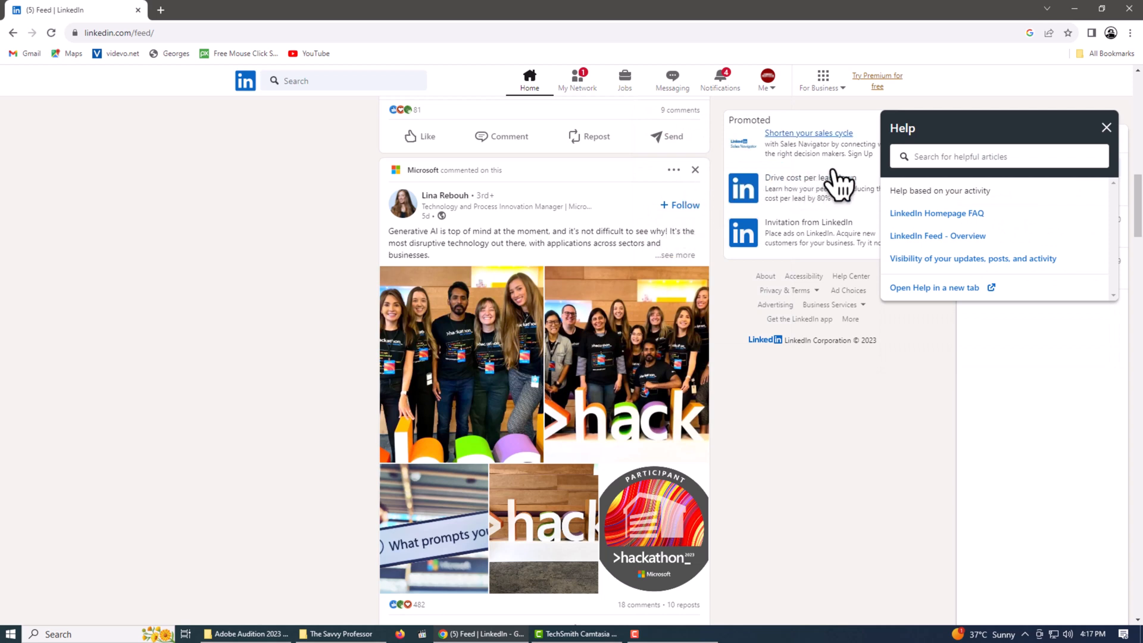
text(How to upload resume)
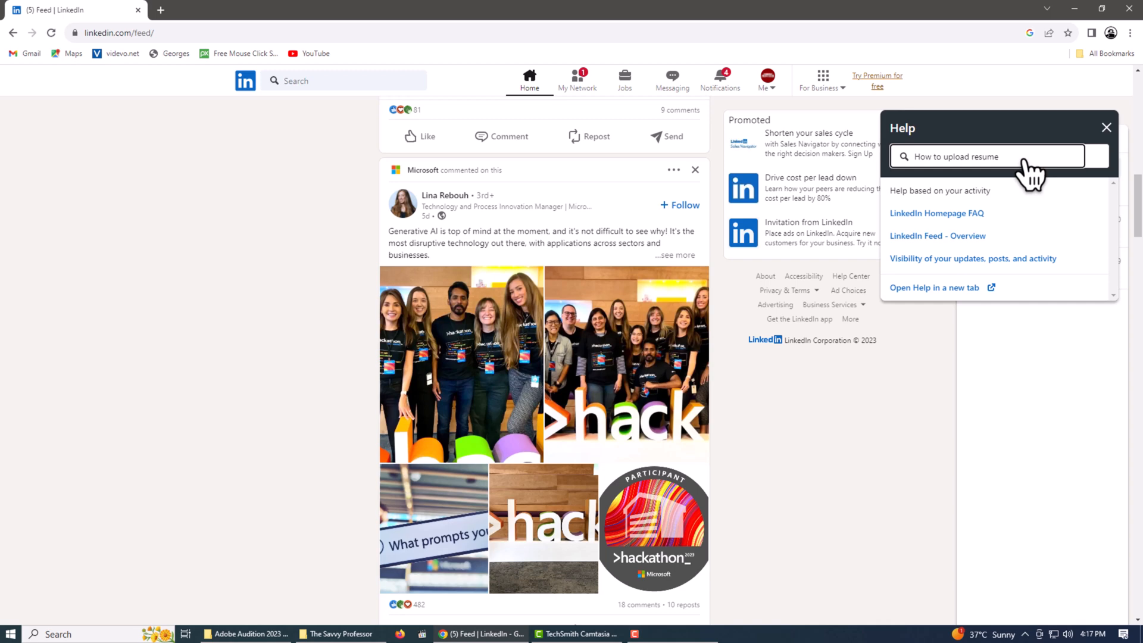
mouse_move(950, 287)
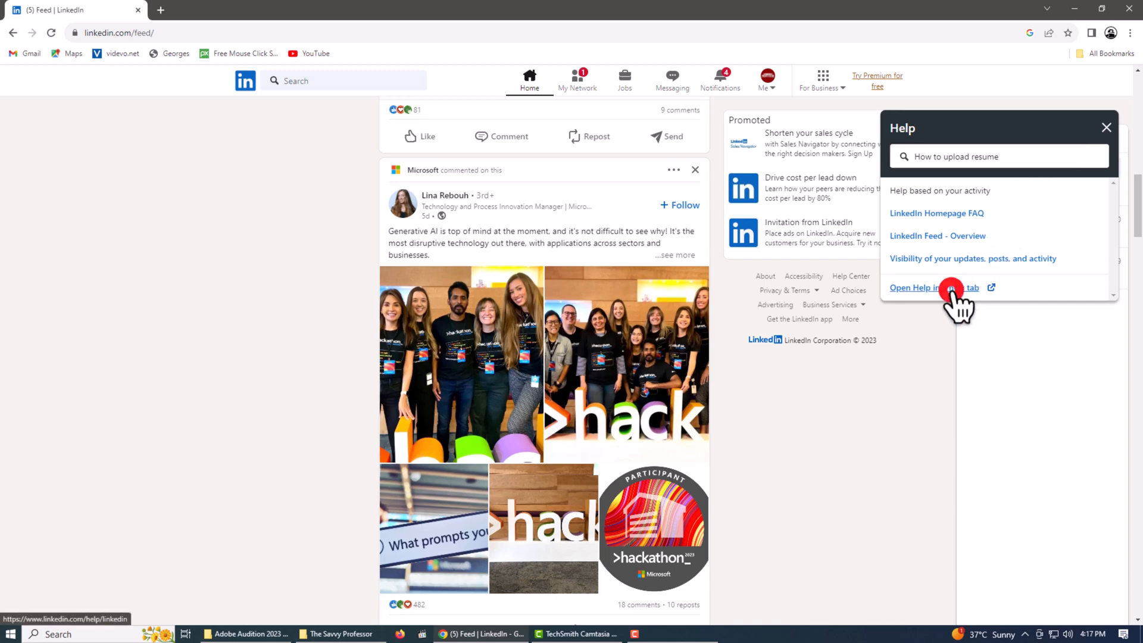
- Launch the full Help center in a new tab and reach its Contact Us page
click(936, 287)
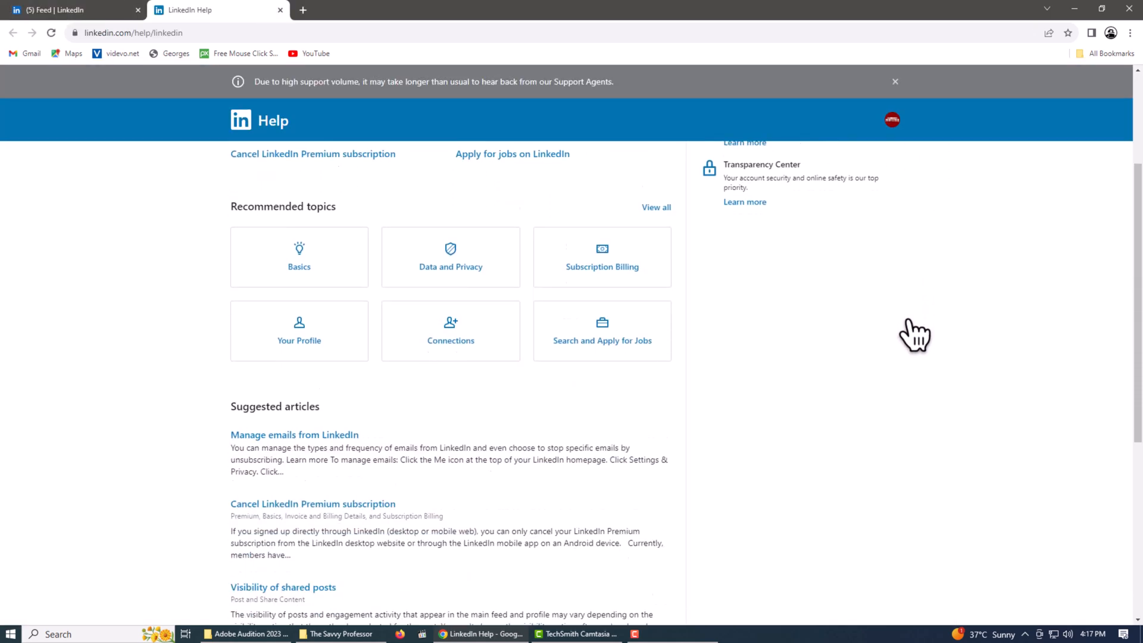
scroll(down, 3)
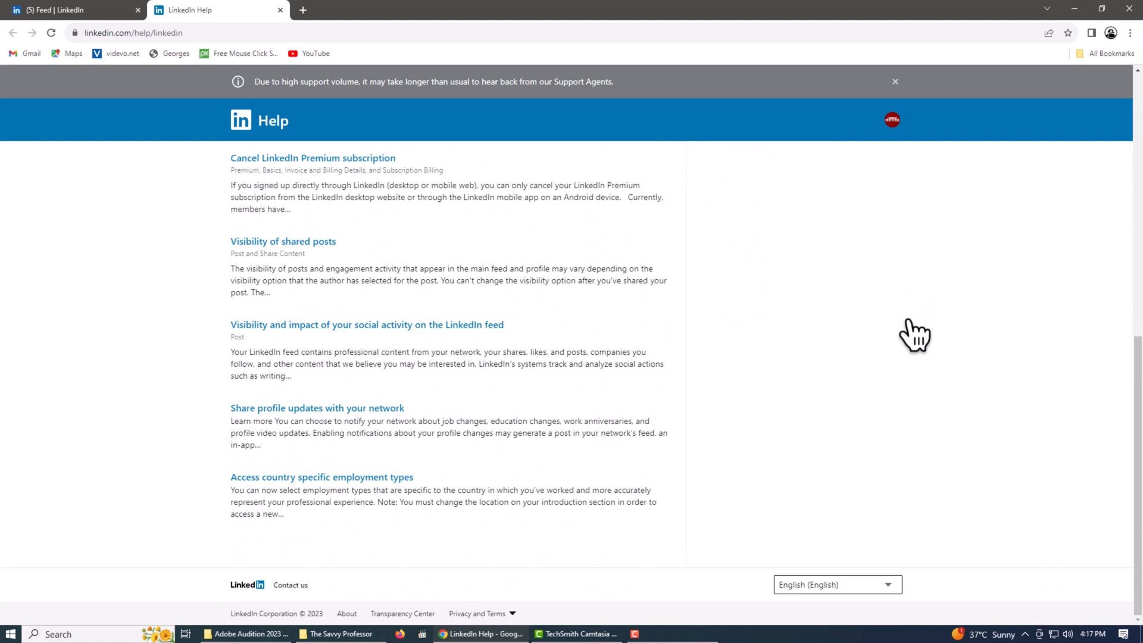
mouse_move(291, 585)
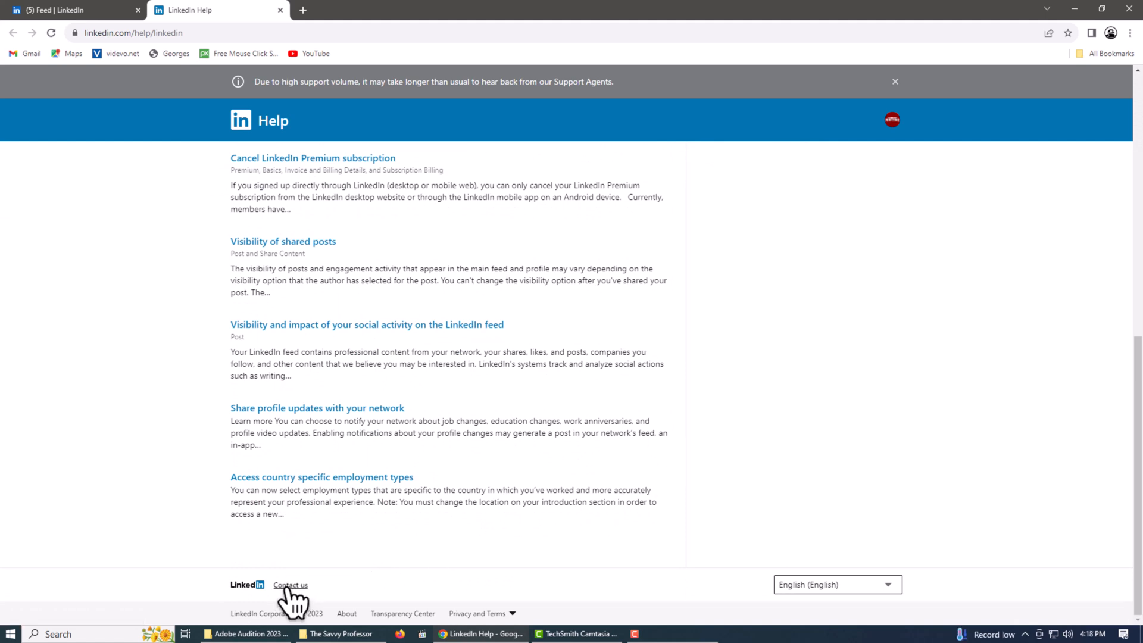
click(291, 584)
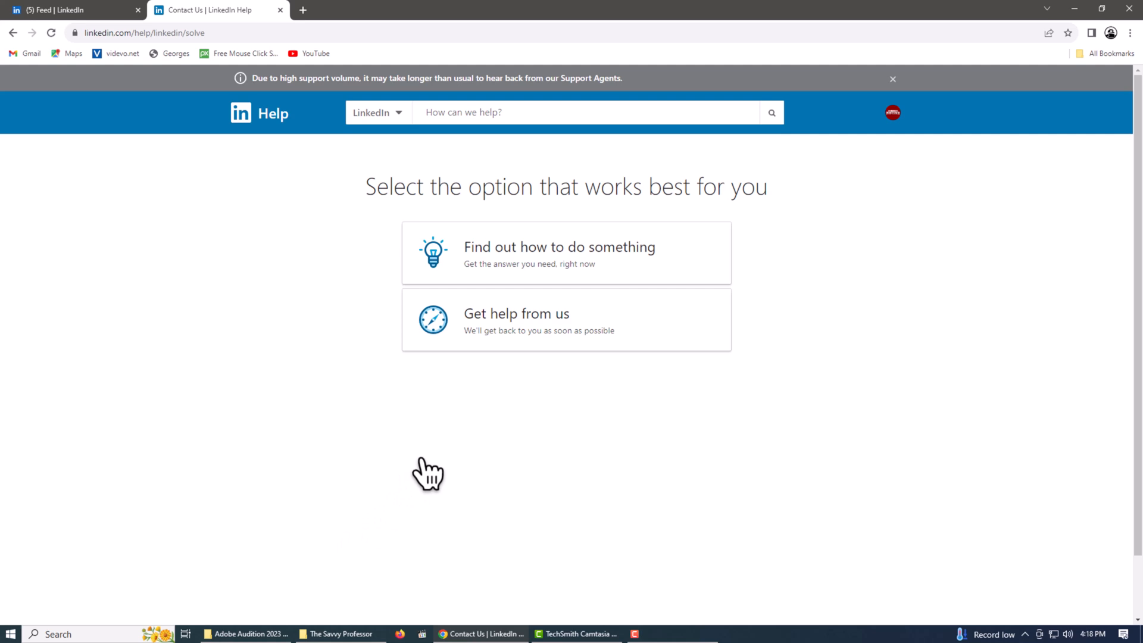
mouse_move(499, 364)
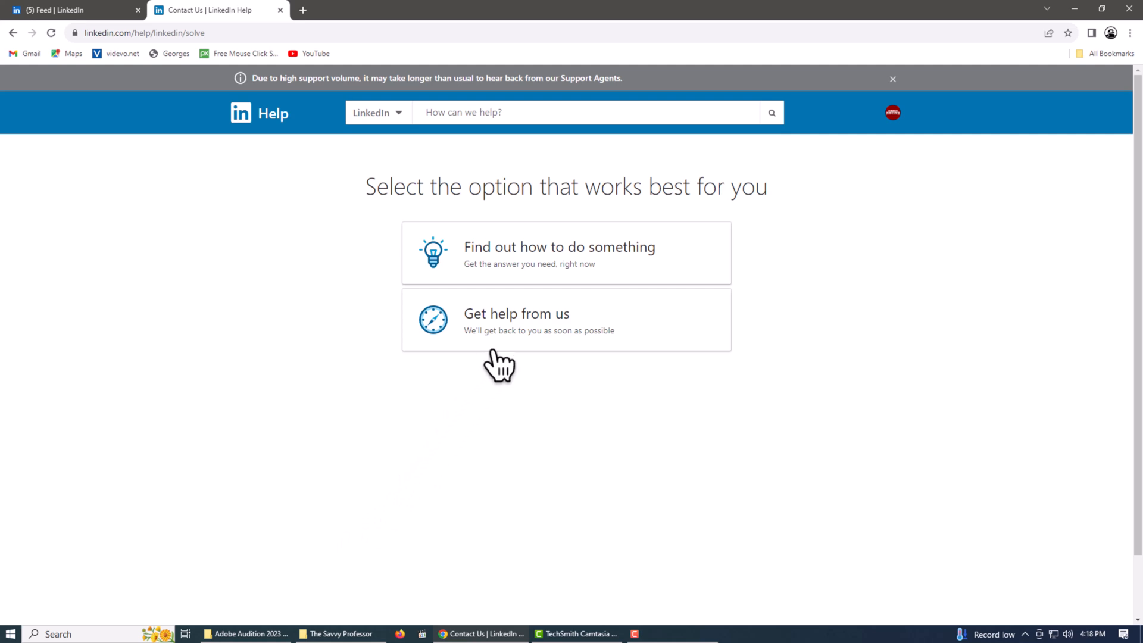
- Request help from support under the Other category with 'support' as the topic
click(518, 320)
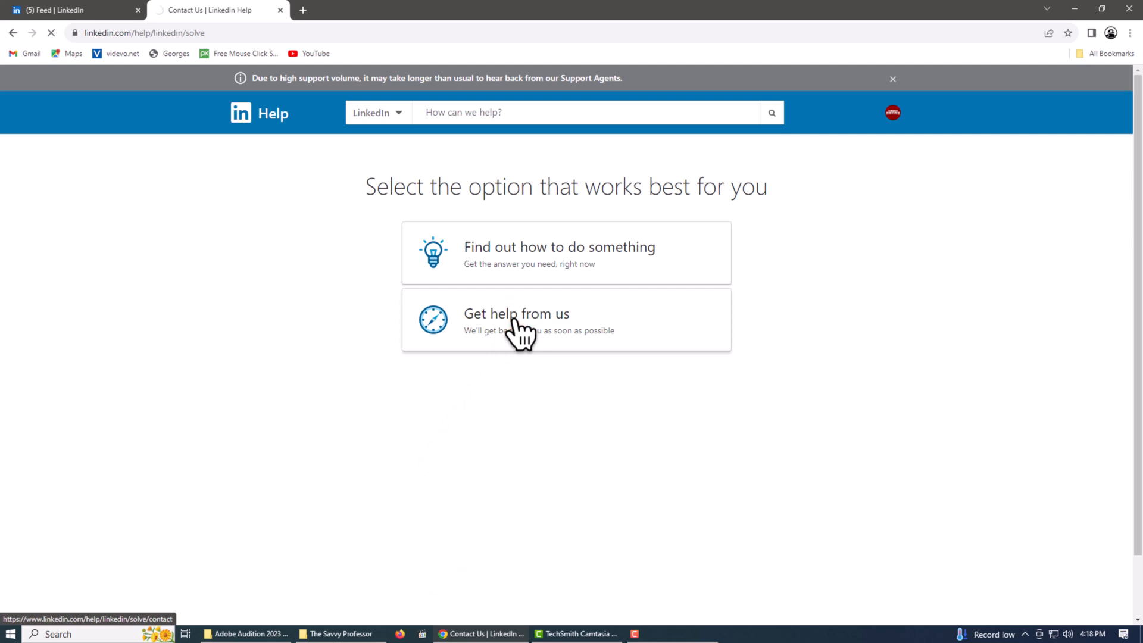
click(516, 313)
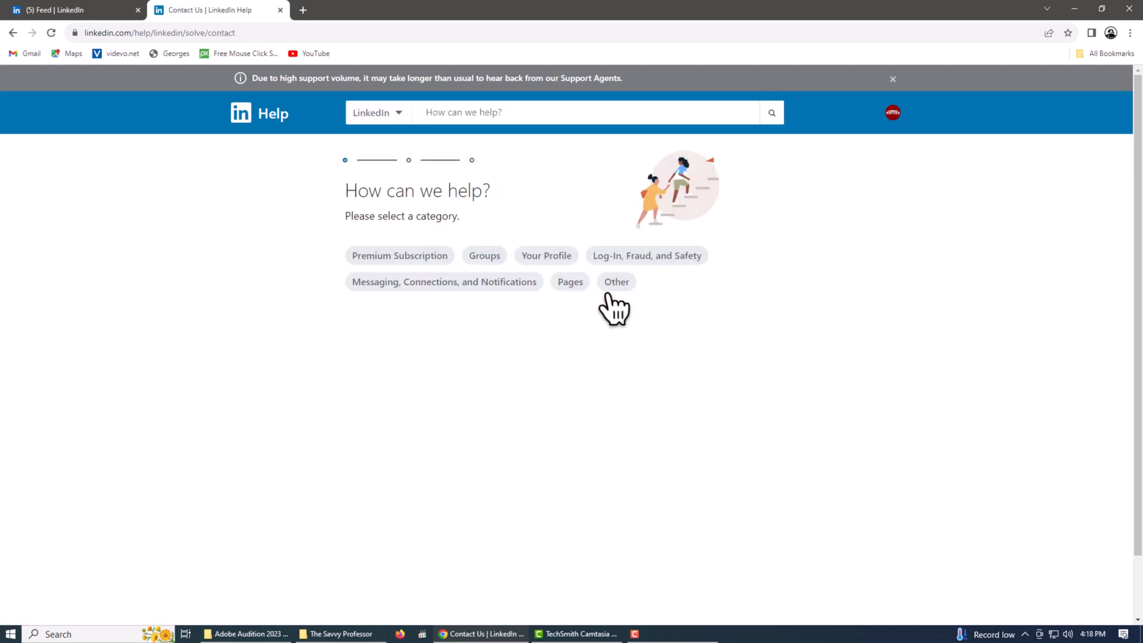
click(616, 281)
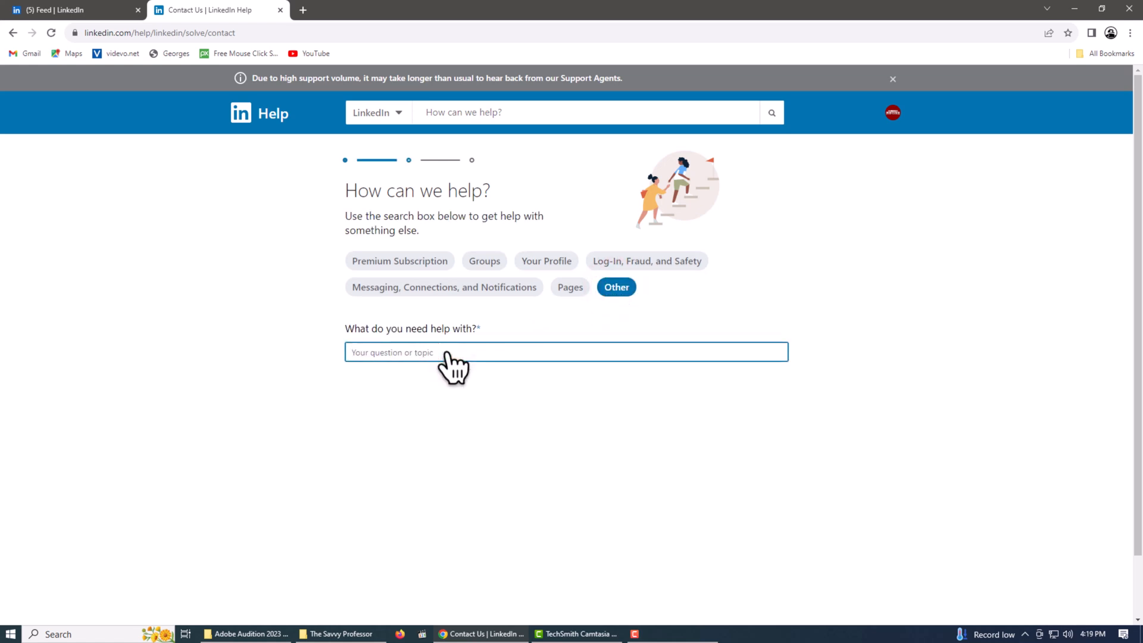
text(support)
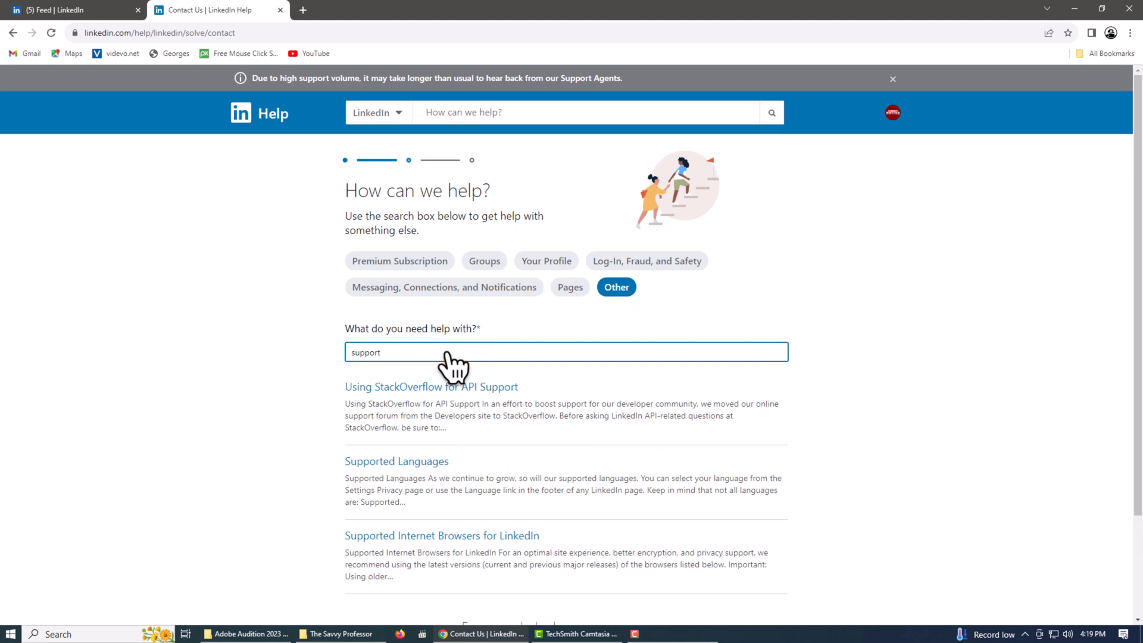
scroll(down, 3)
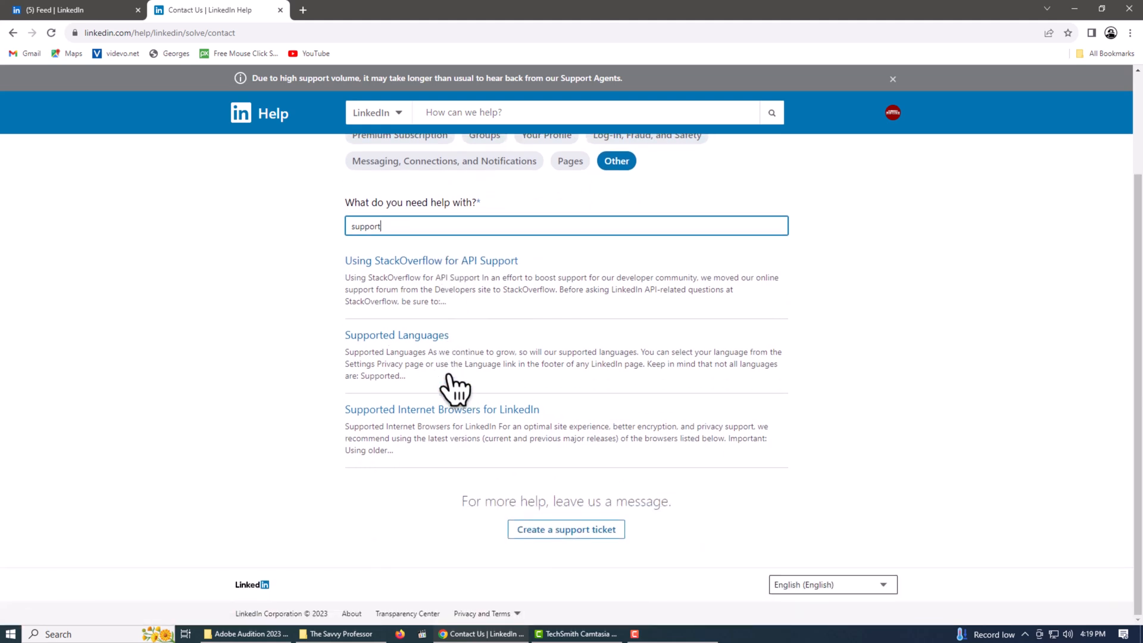
mouse_move(566, 529)
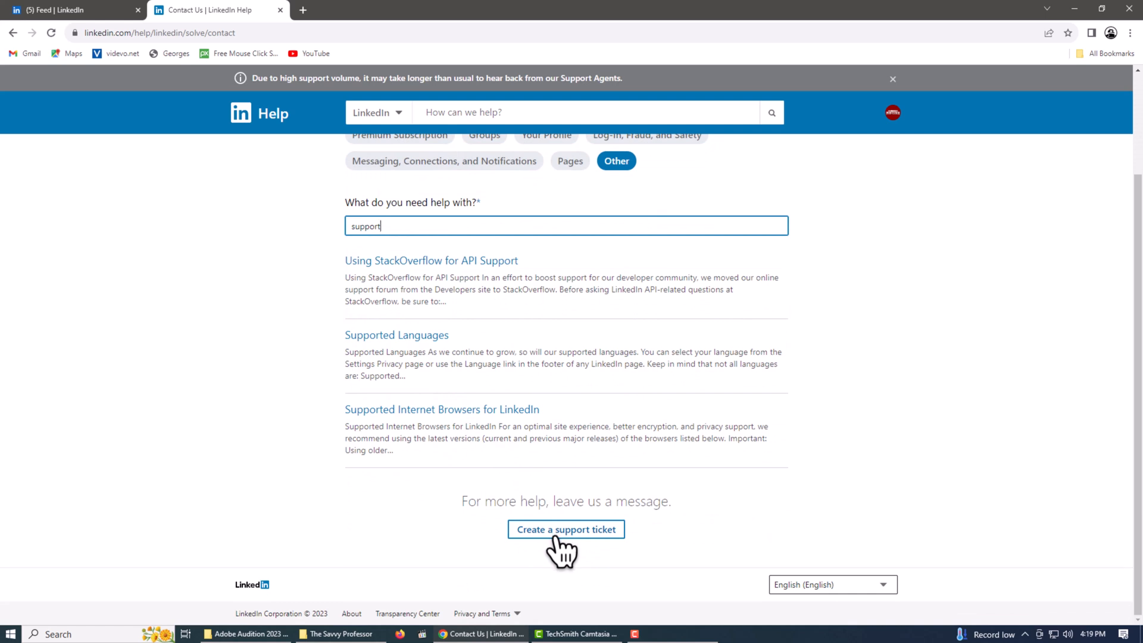
- Fill the support ticket — alternate email, LinkedIn (Website), 'problem' description — and submit it
click(565, 529)
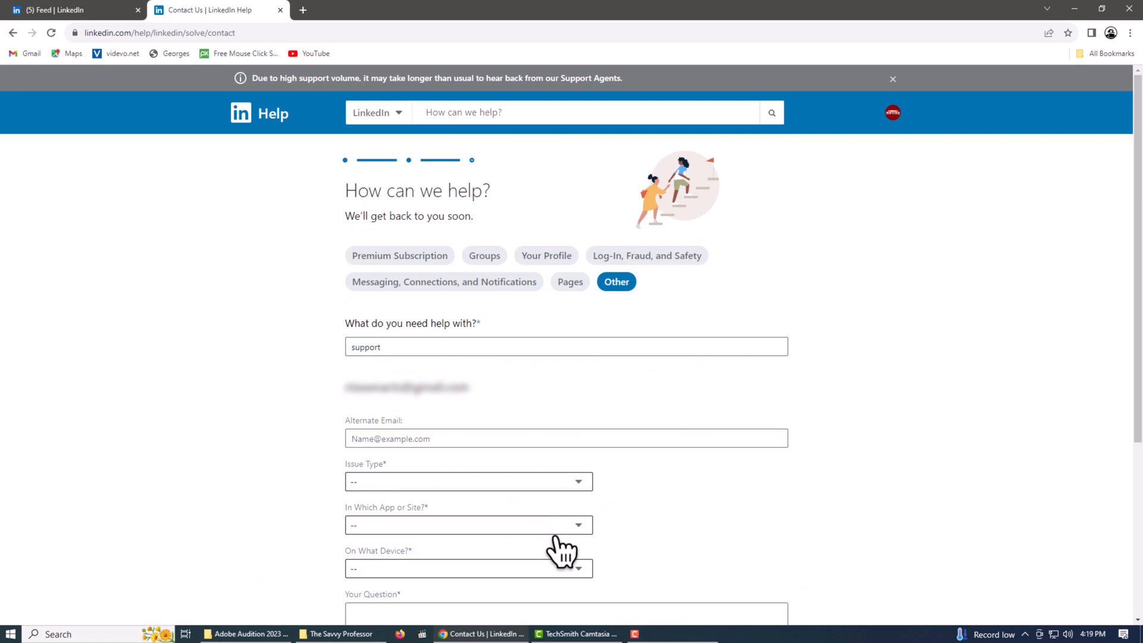
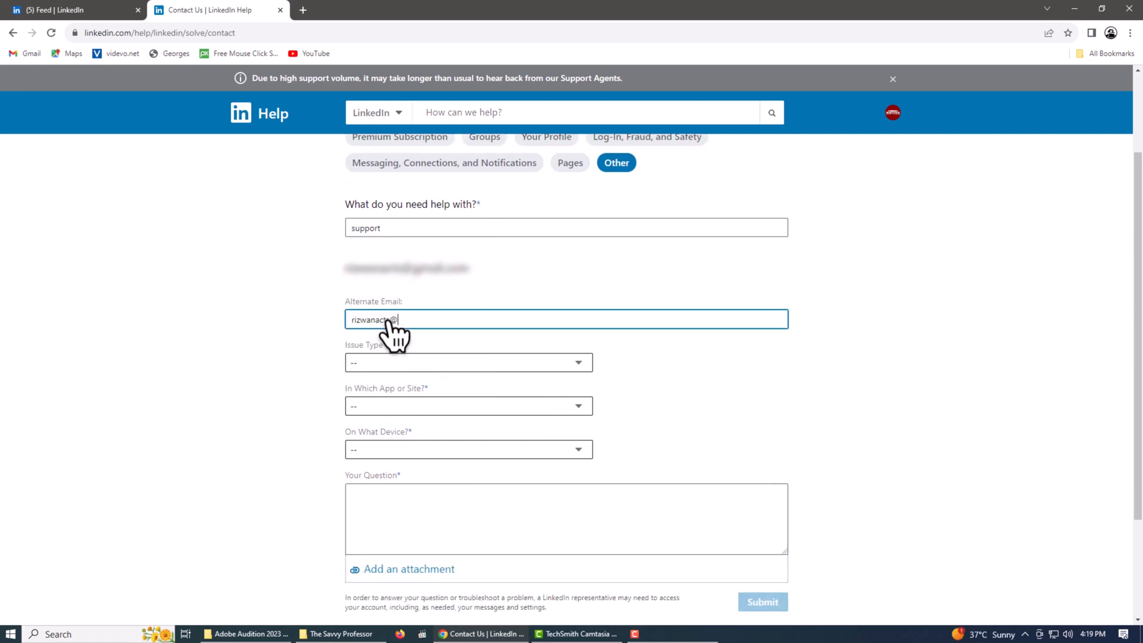
click(467, 346)
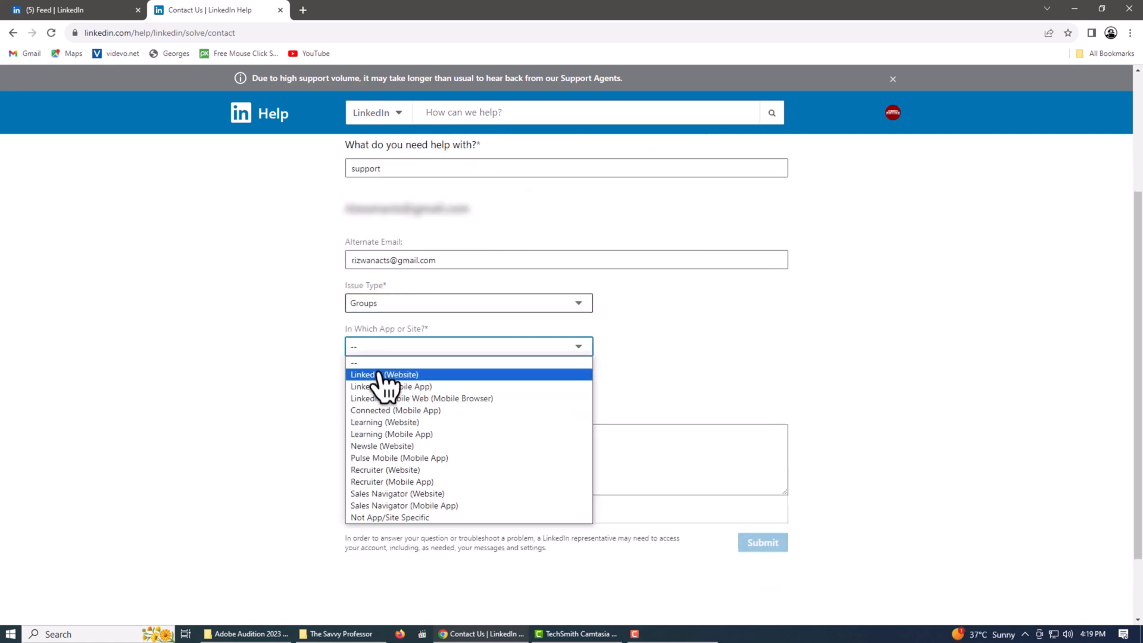
click(383, 374)
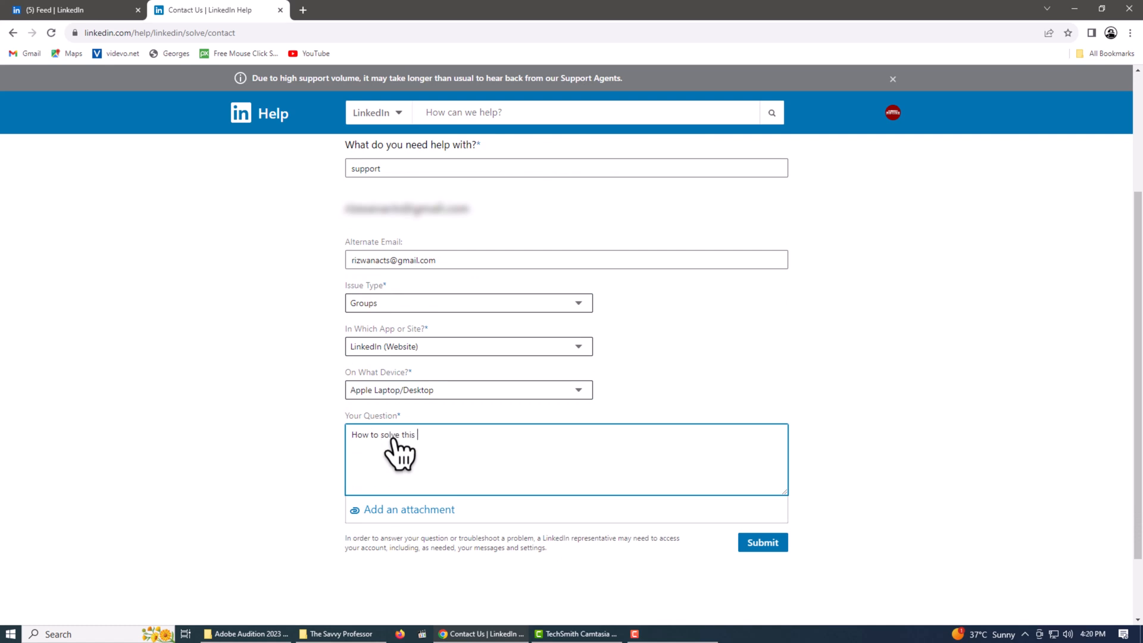
text(problem)
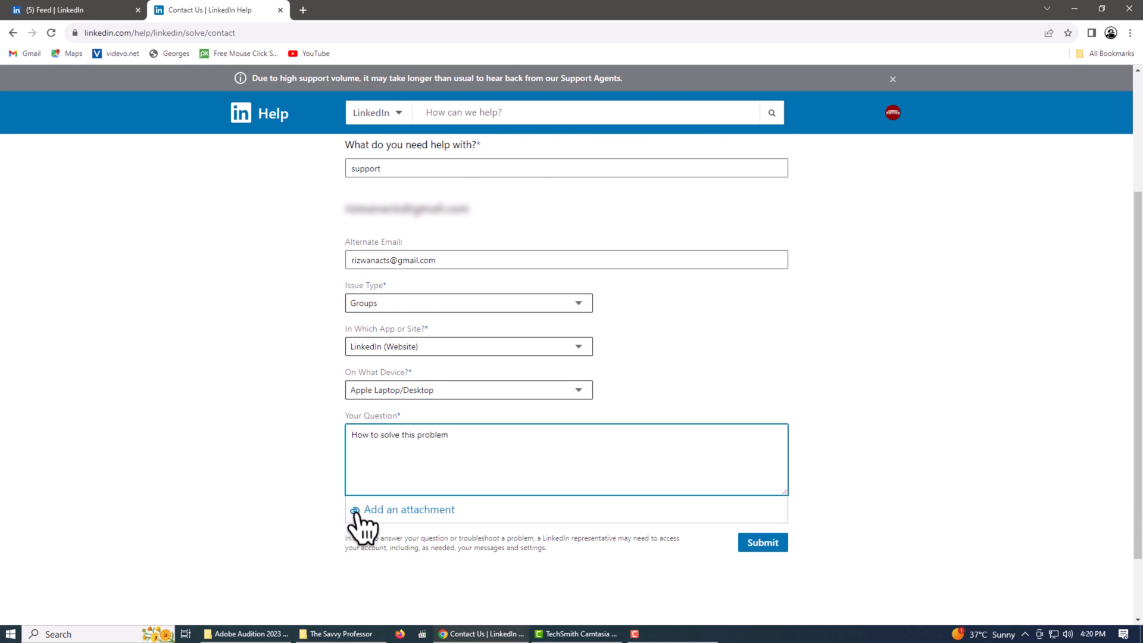
mouse_move(496, 521)
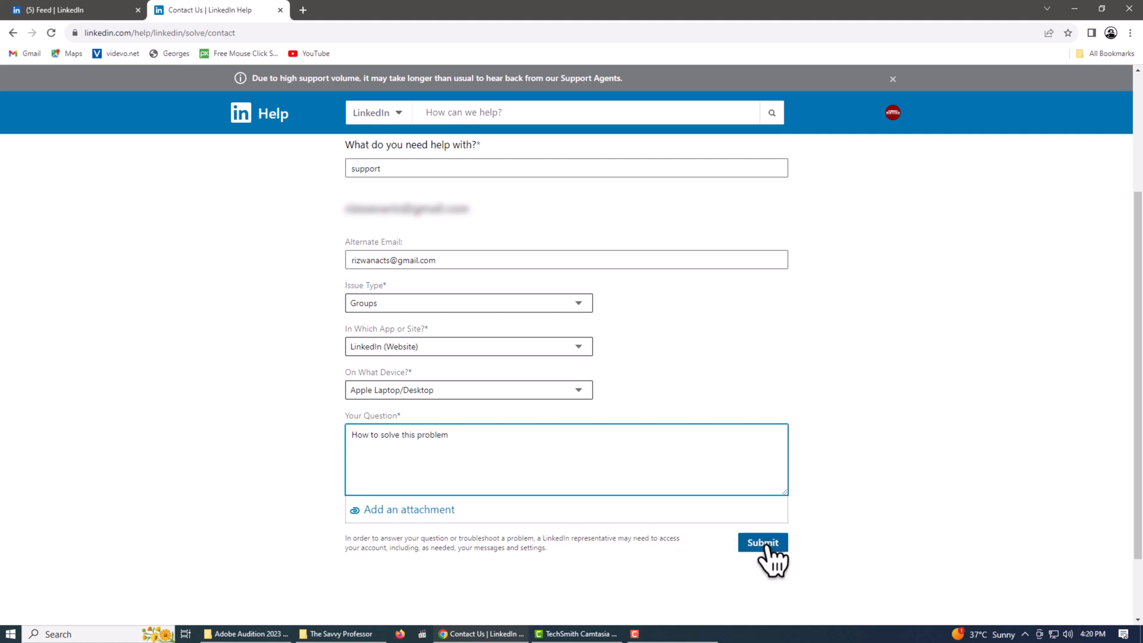
click(762, 543)
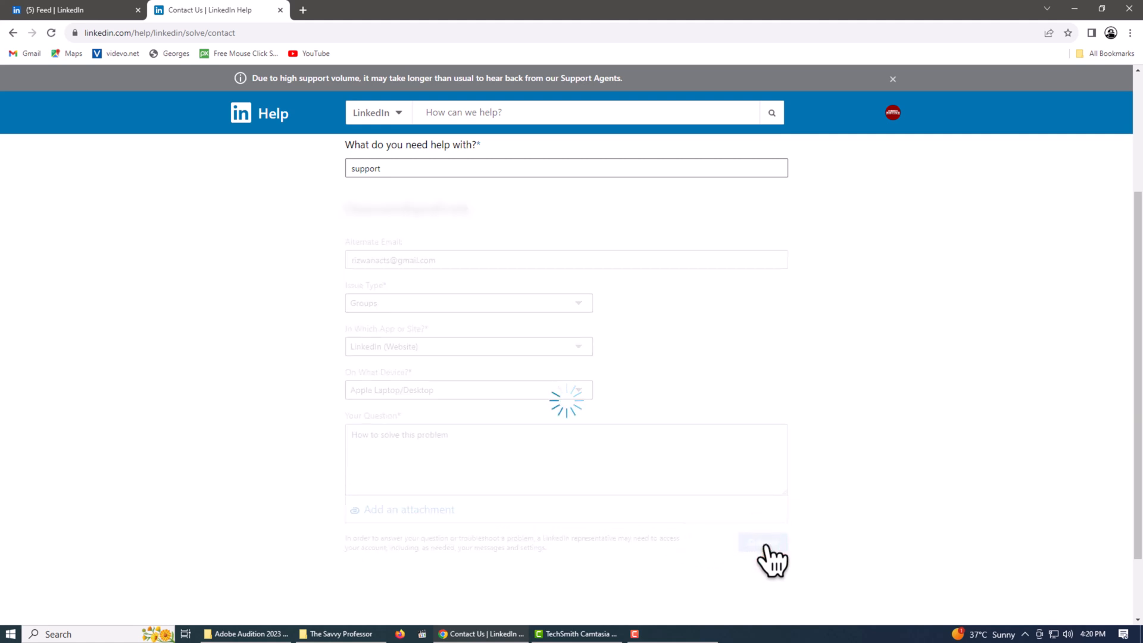
mouse_move(743, 540)
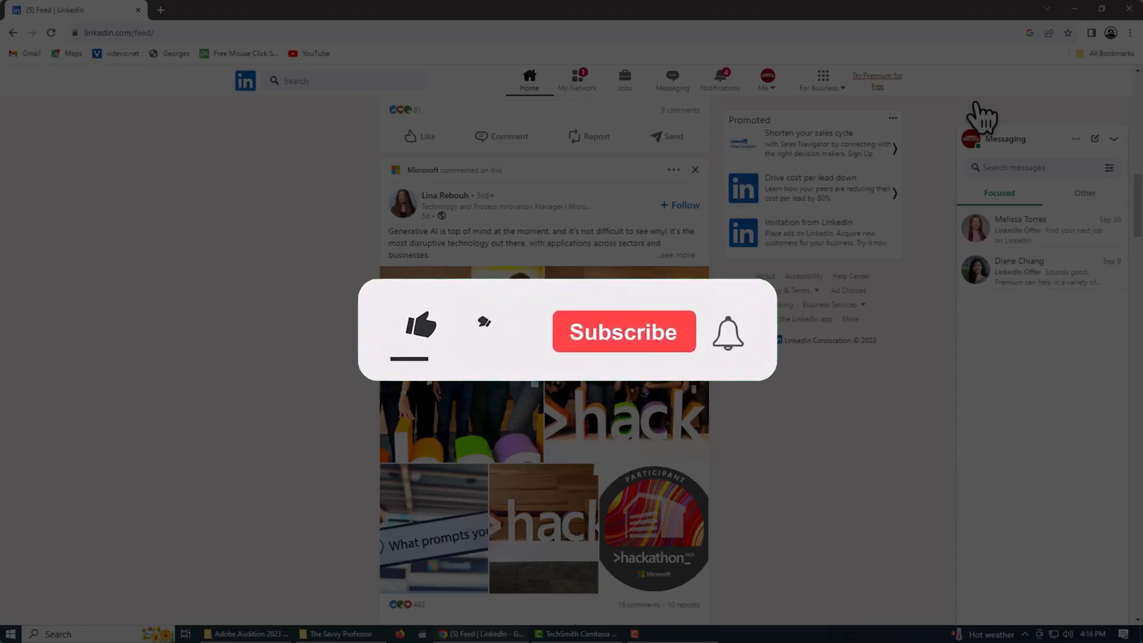
click(419, 326)
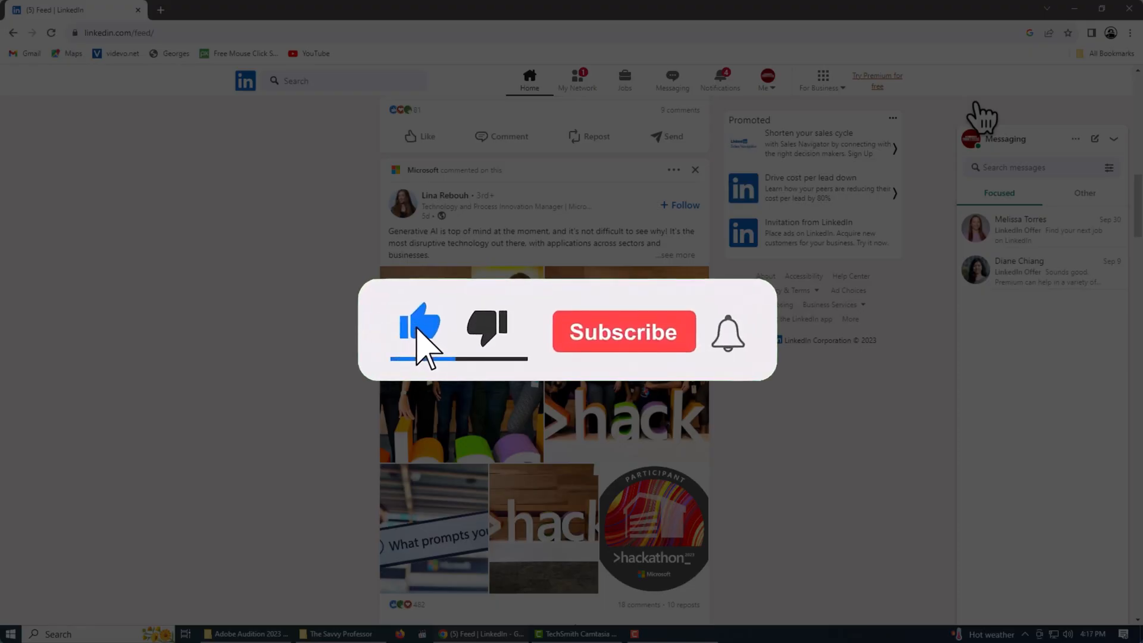
click(623, 332)
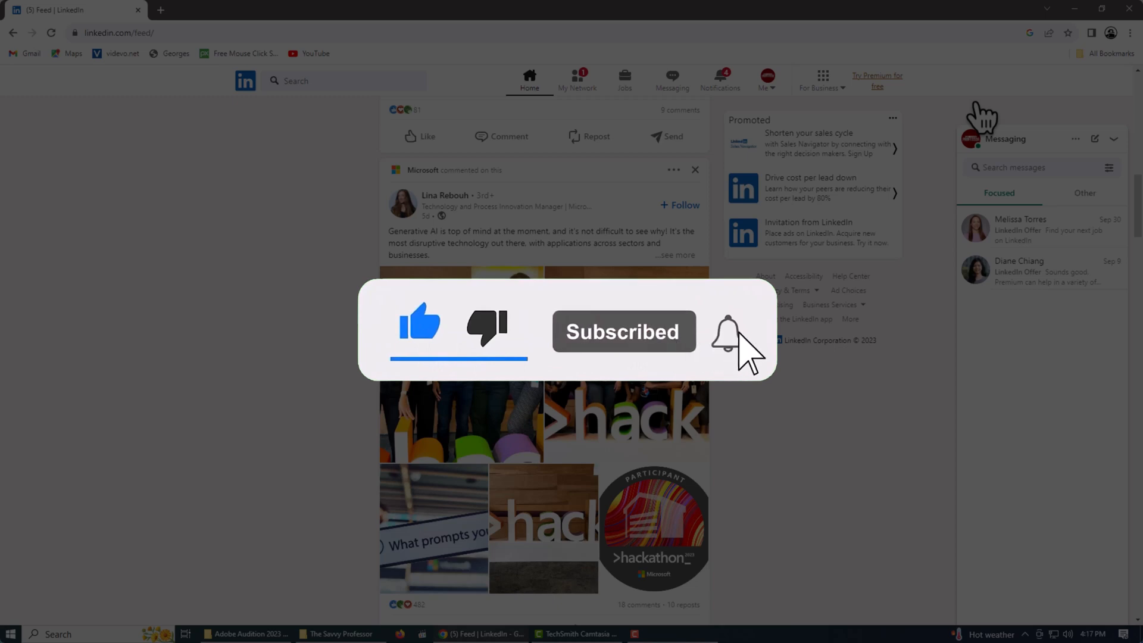
click(726, 333)
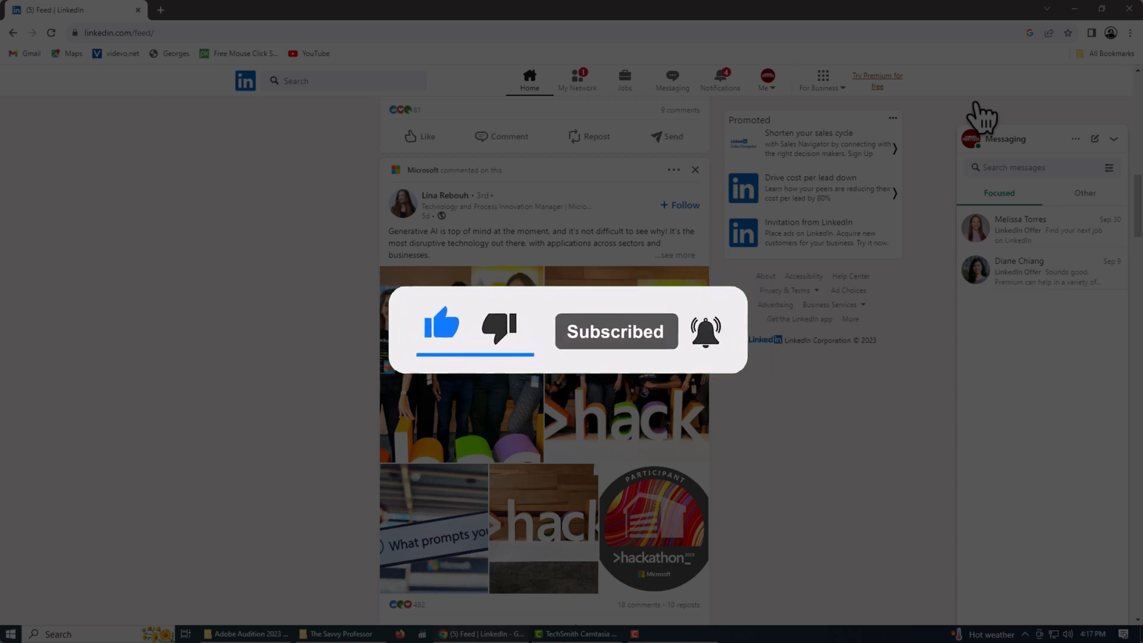